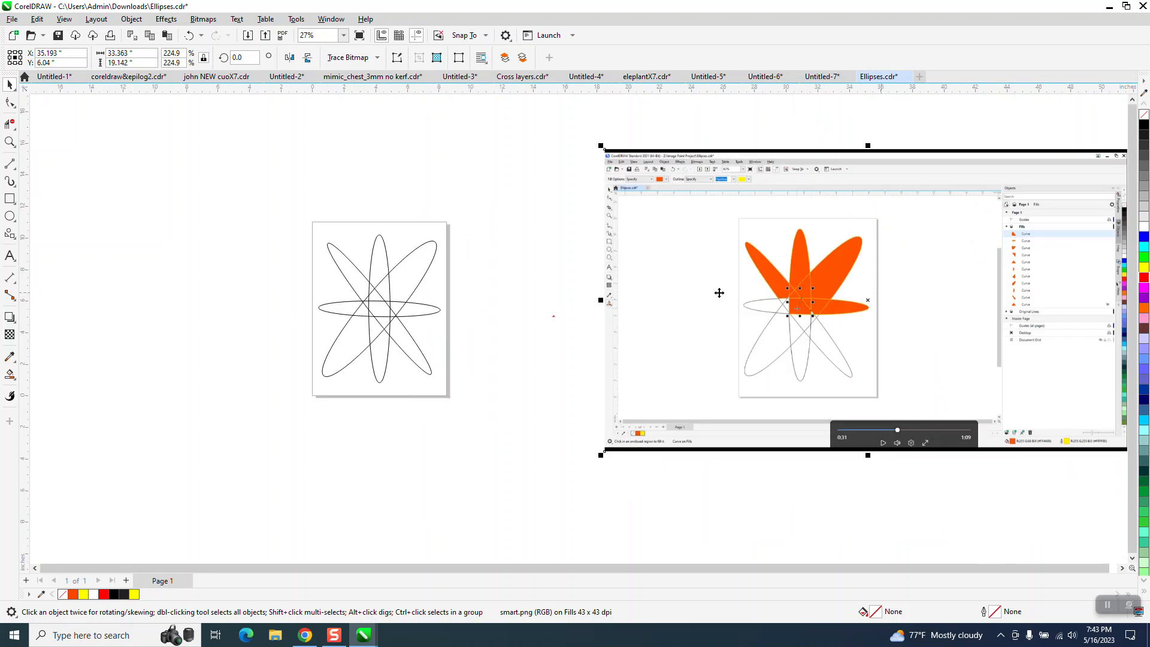
pyautogui.moveTo(664, 210)
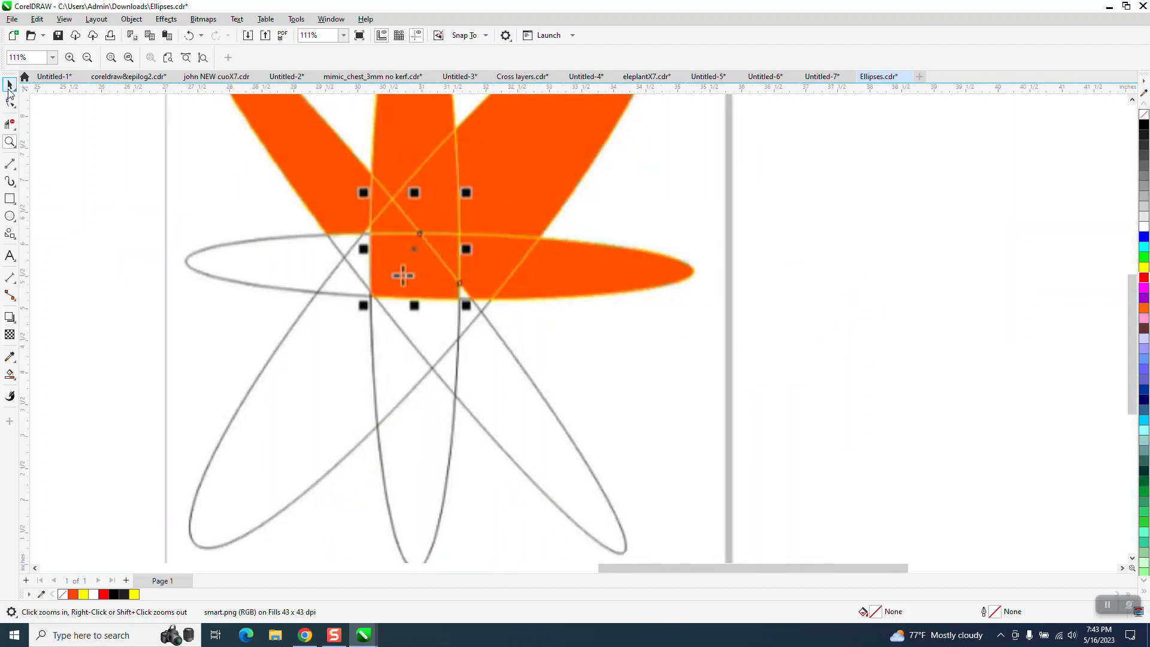
# Switch to the Smart Fill tool and click the small triangle where the ellipses cross.
pyautogui.click(10, 85)
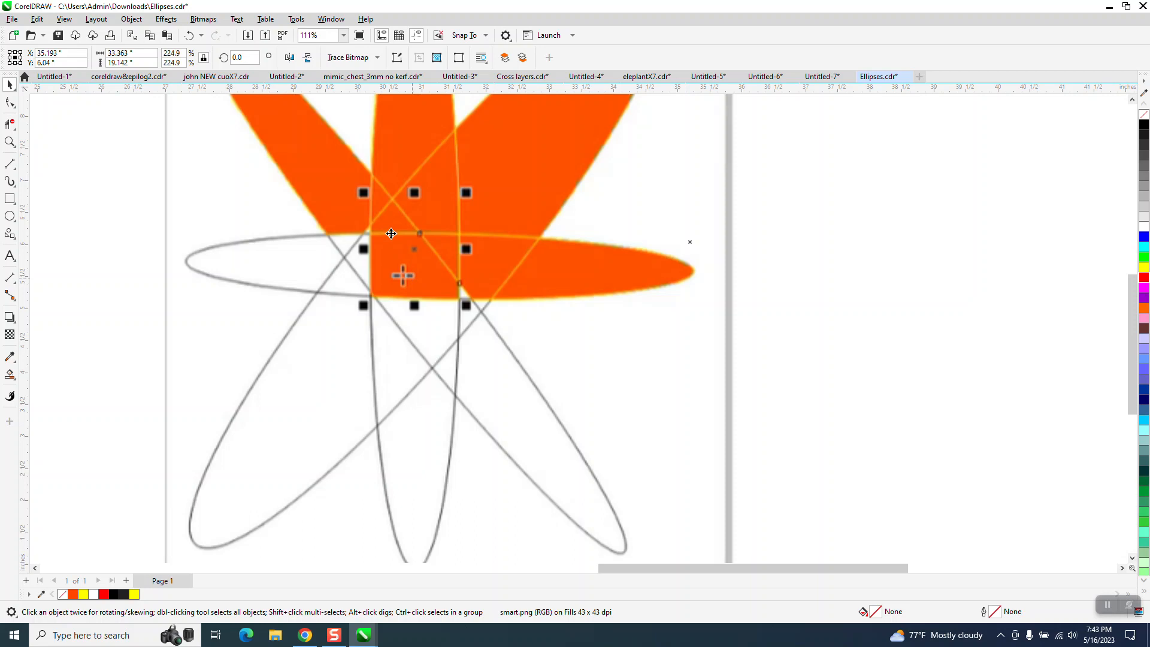
pyautogui.moveTo(441, 162)
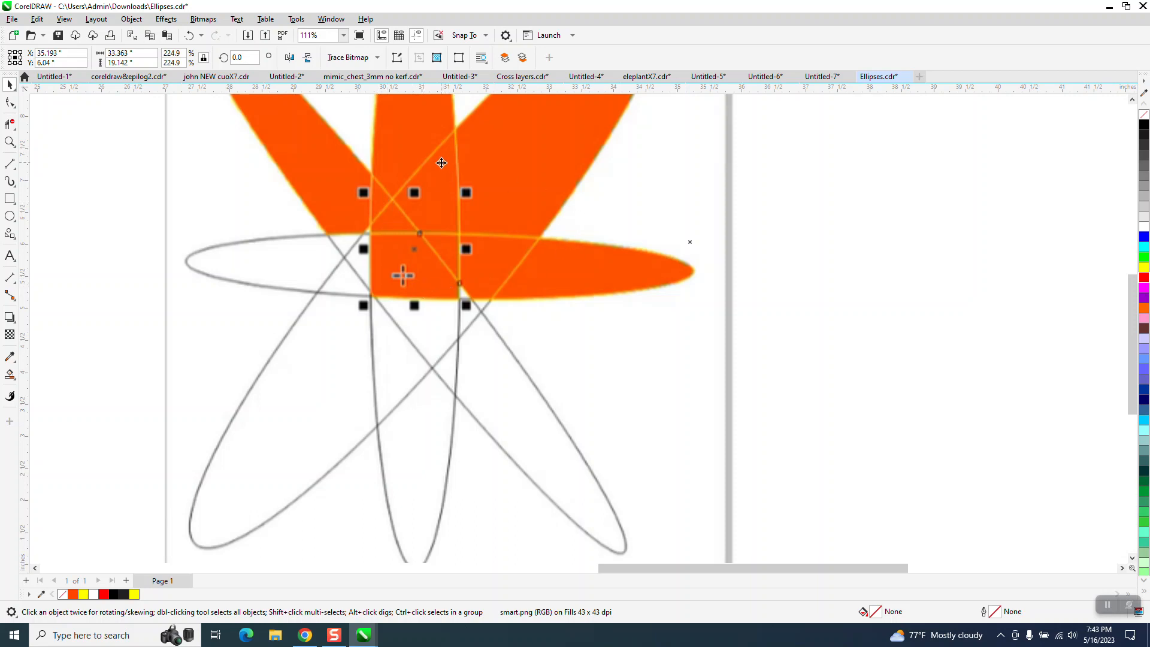
pyautogui.moveTo(396, 224)
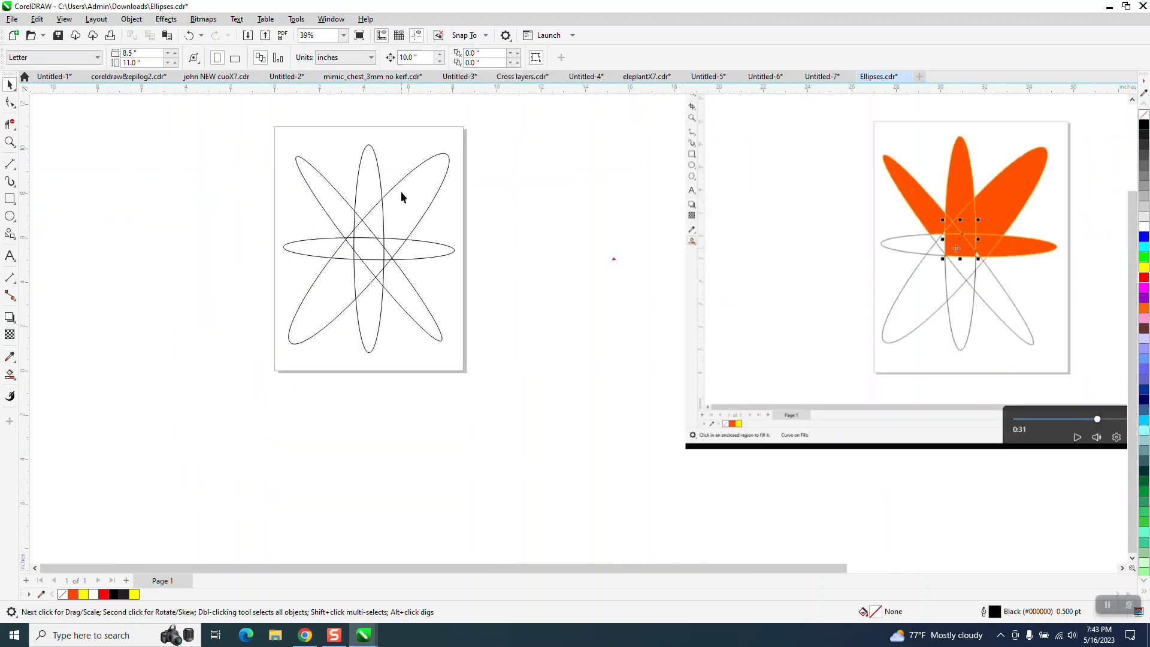
pyautogui.click(10, 140)
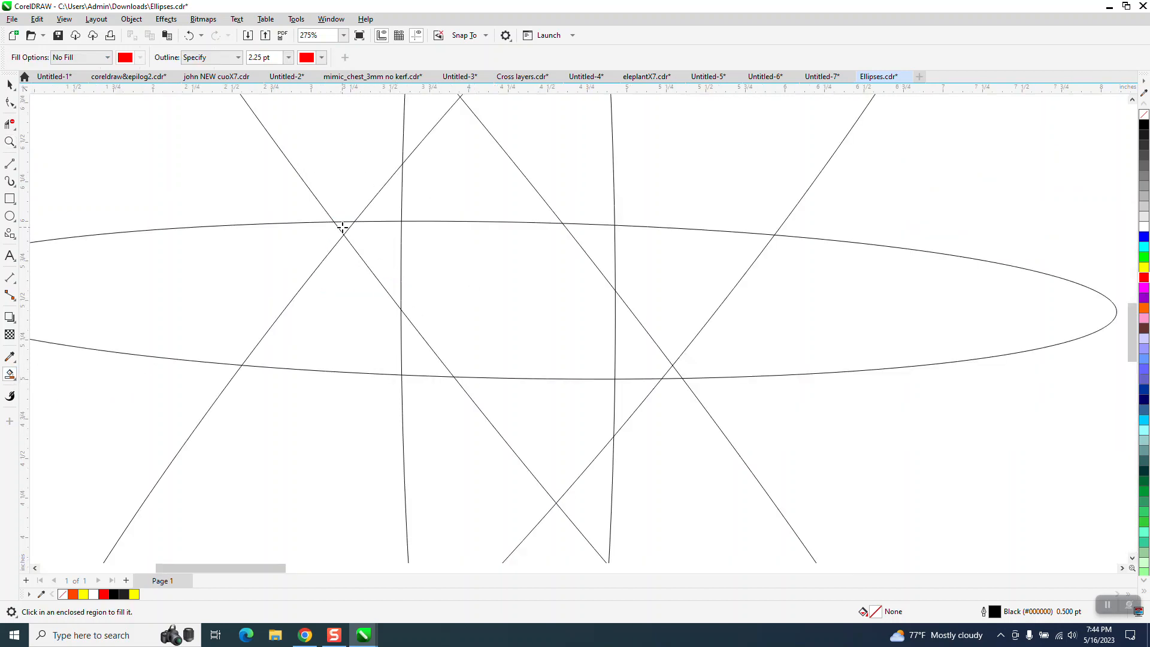
pyautogui.click(344, 226)
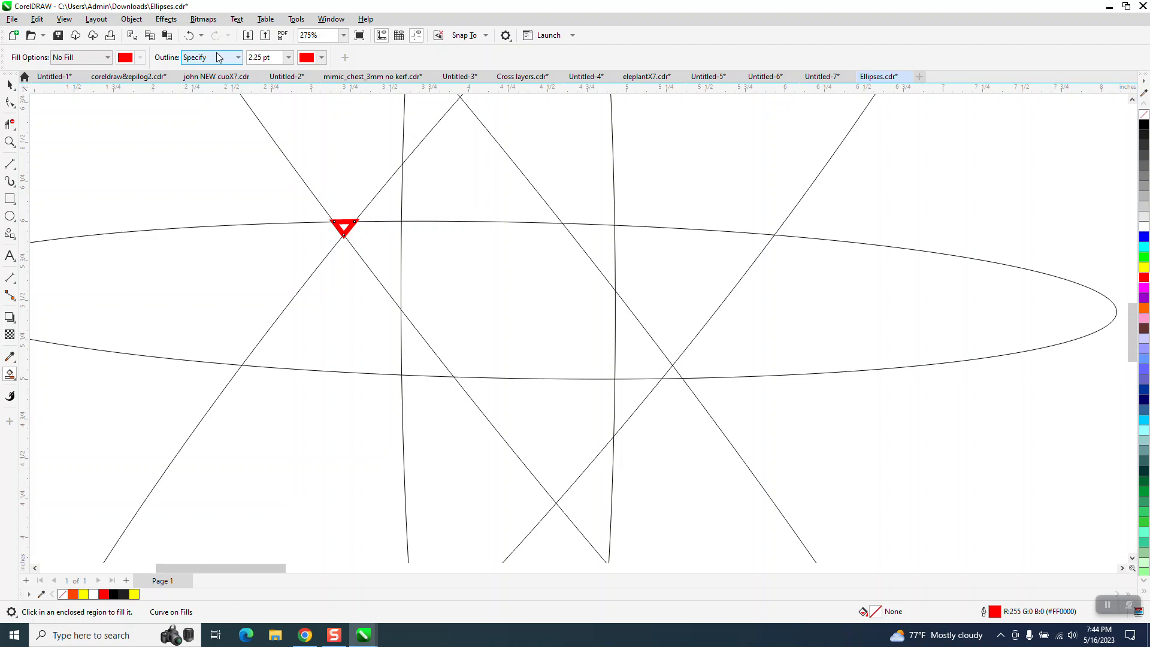
# Set Smart Fill to No Outline with a specified red fill, then fill the triangle red.
pyautogui.click(187, 35)
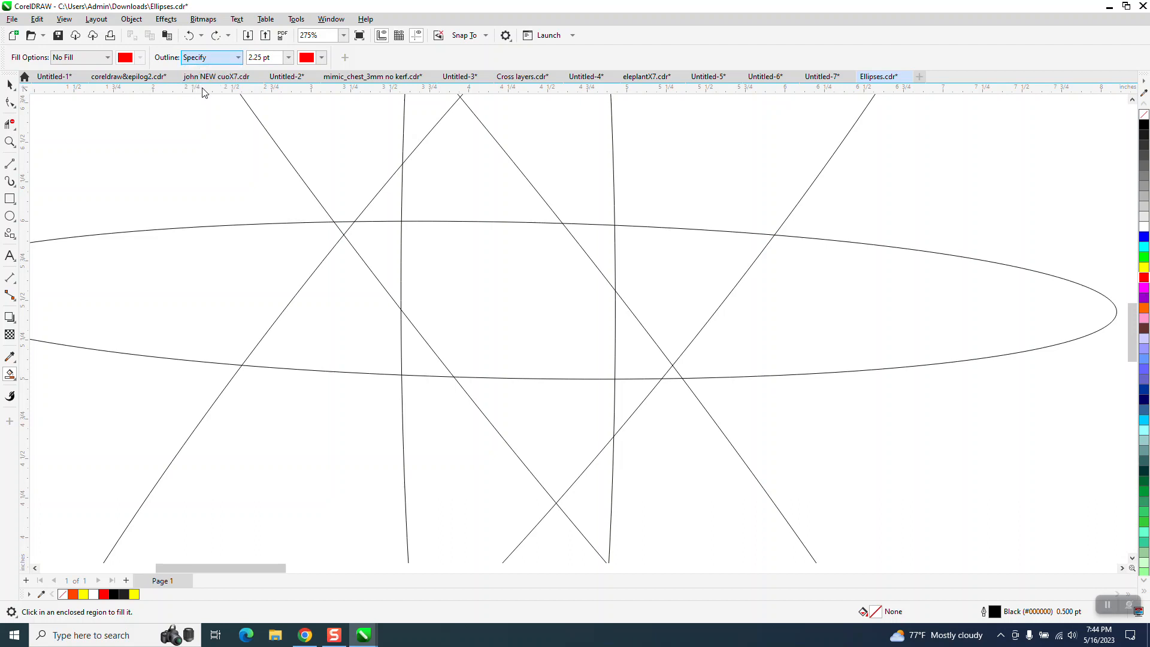
pyautogui.click(106, 57)
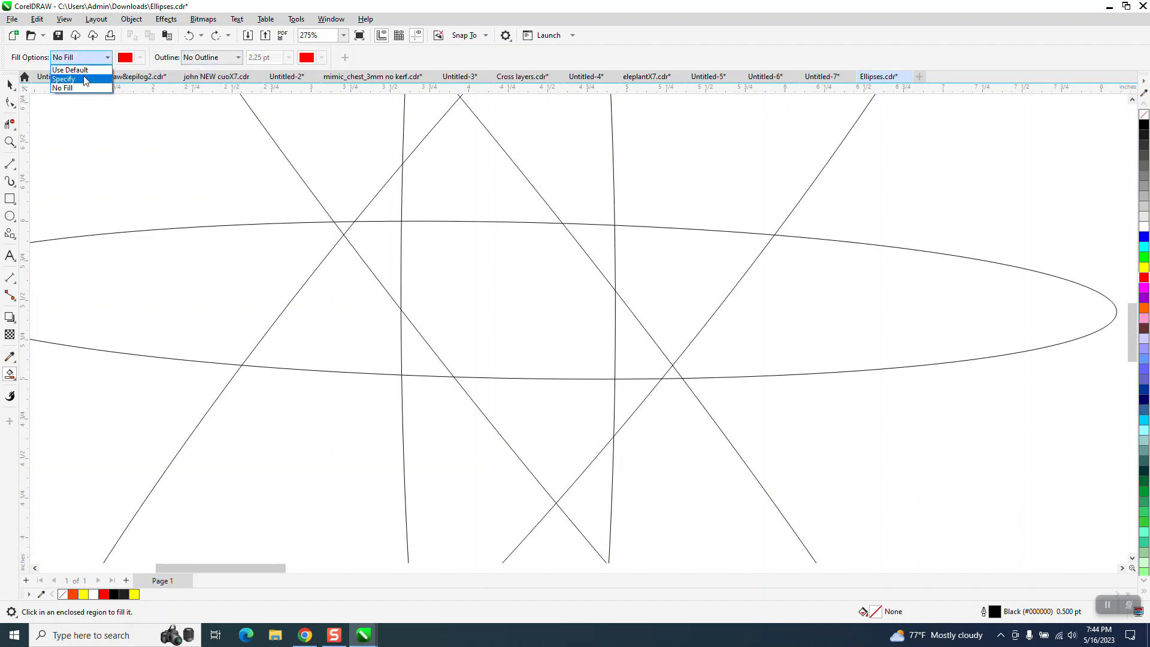
pyautogui.click(63, 80)
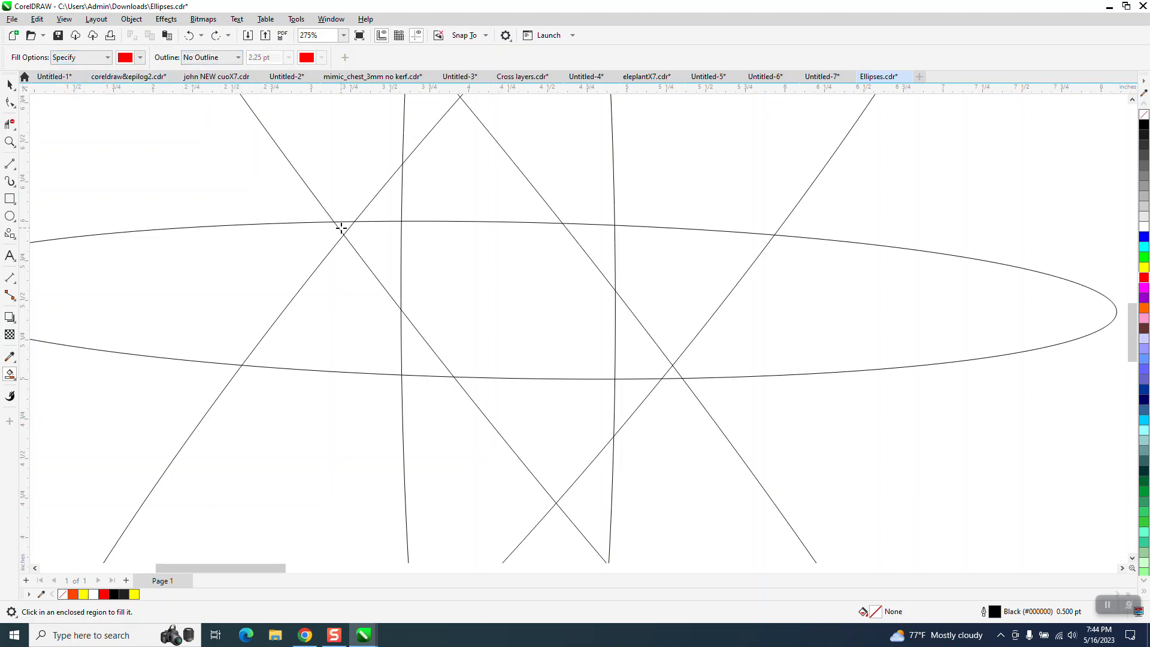
pyautogui.click(345, 228)
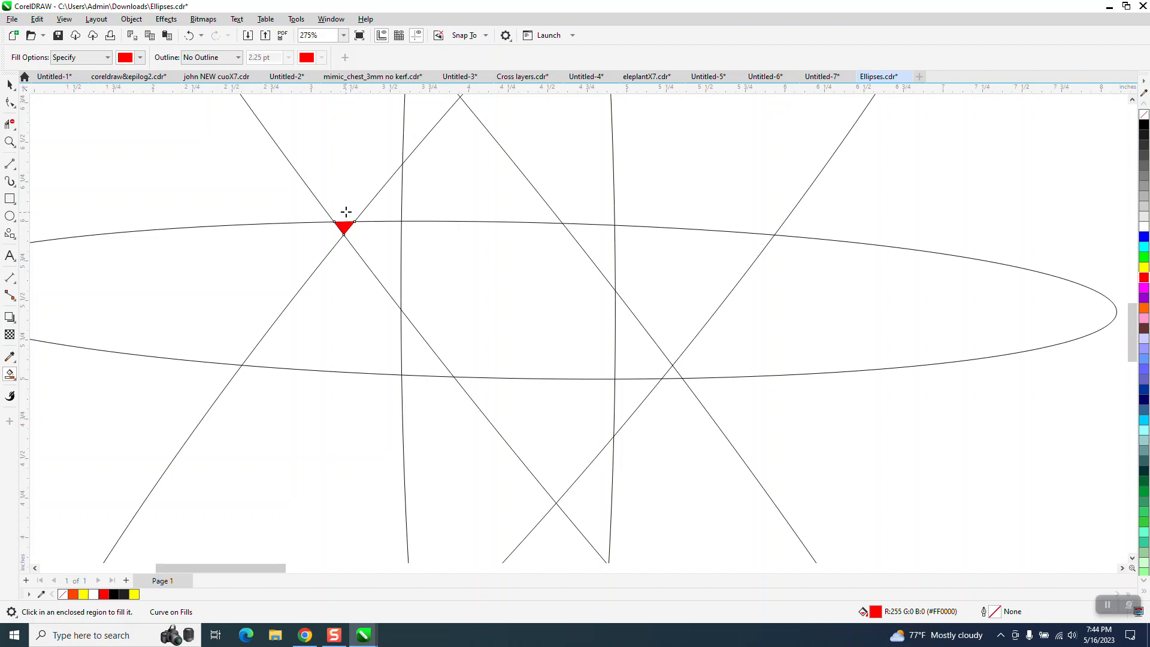
pyautogui.click(365, 237)
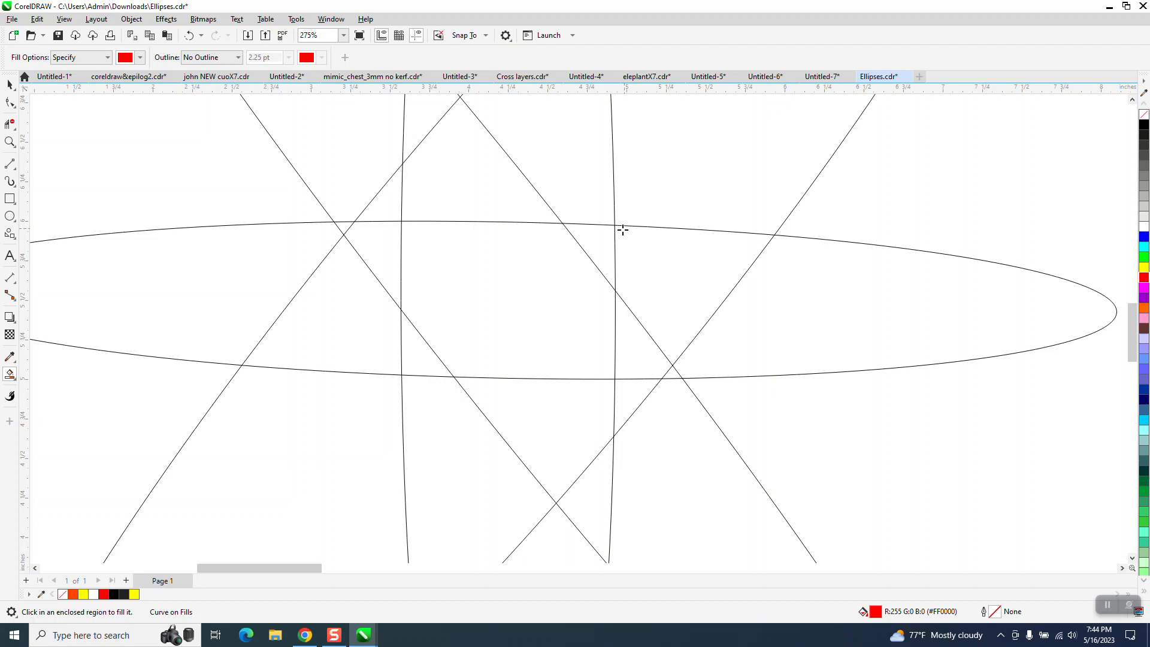
pyautogui.moveTo(684, 381)
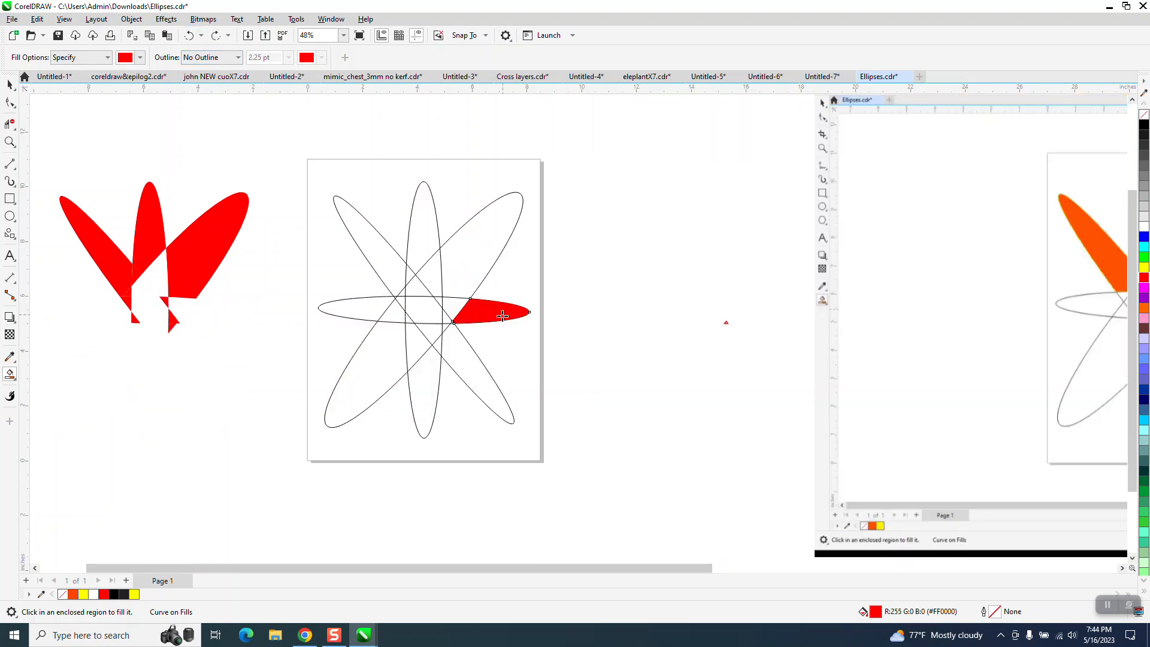
# Smart-fill the small triangle right of centre and another enclosed region red.
pyautogui.click(455, 304)
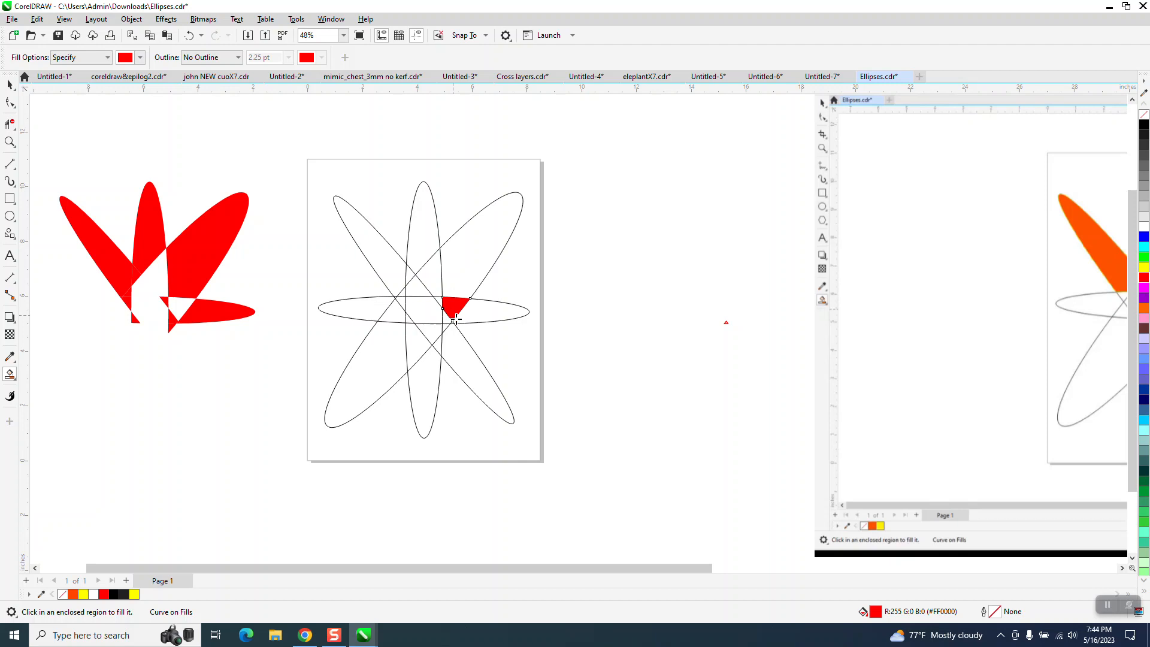
pyautogui.click(470, 374)
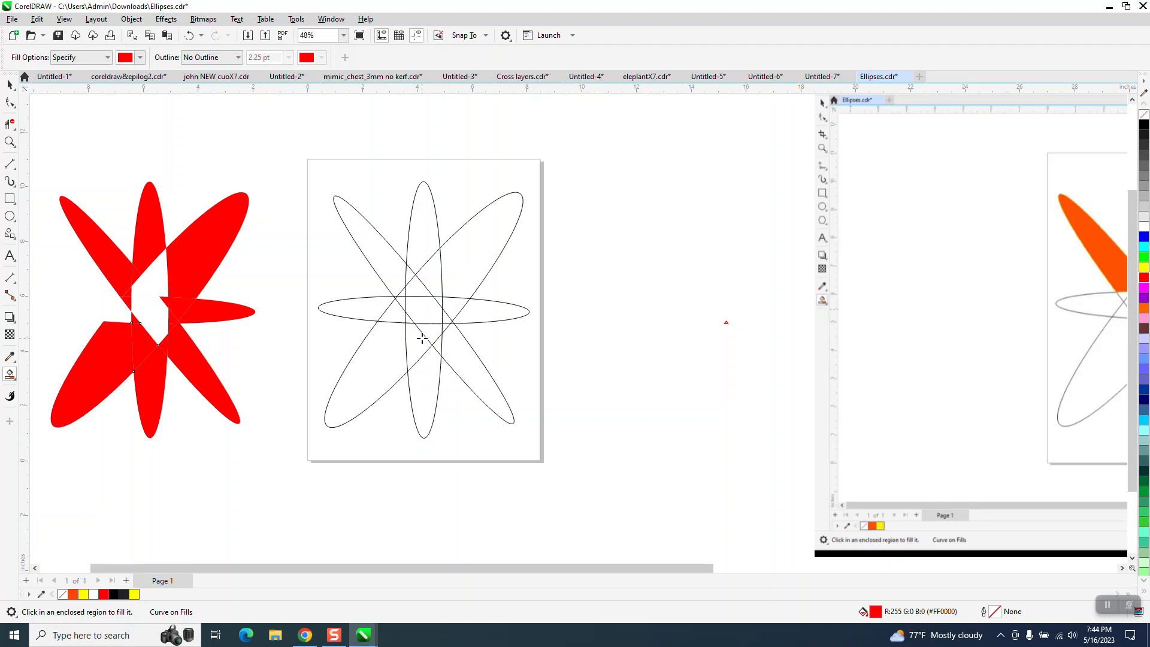
pyautogui.moveTo(374, 307)
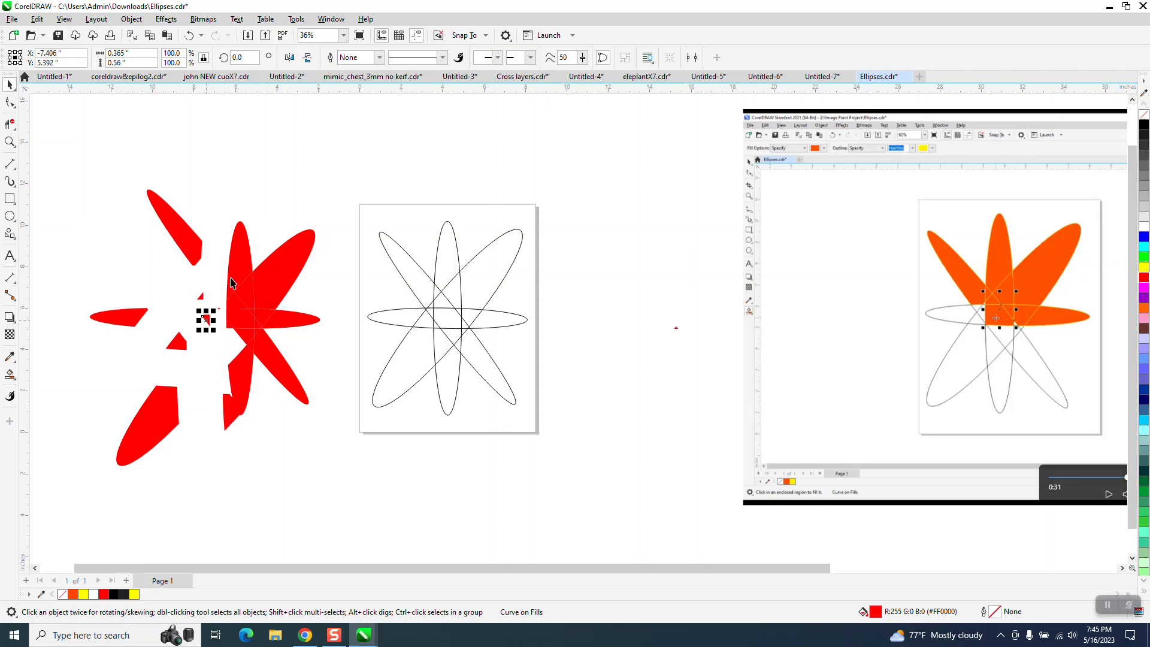
# Drag a small red piece outward from the centre and select the small central red triangle.
pyautogui.moveTo(253, 303); pyautogui.dragTo(327, 211)
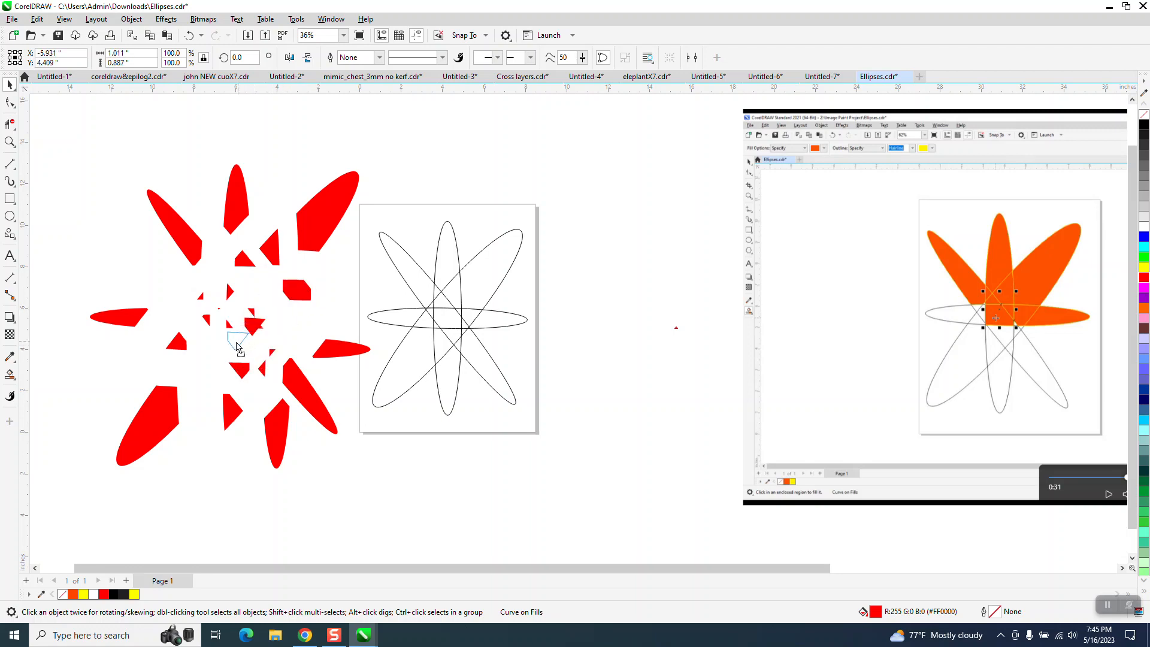
pyautogui.click(236, 345)
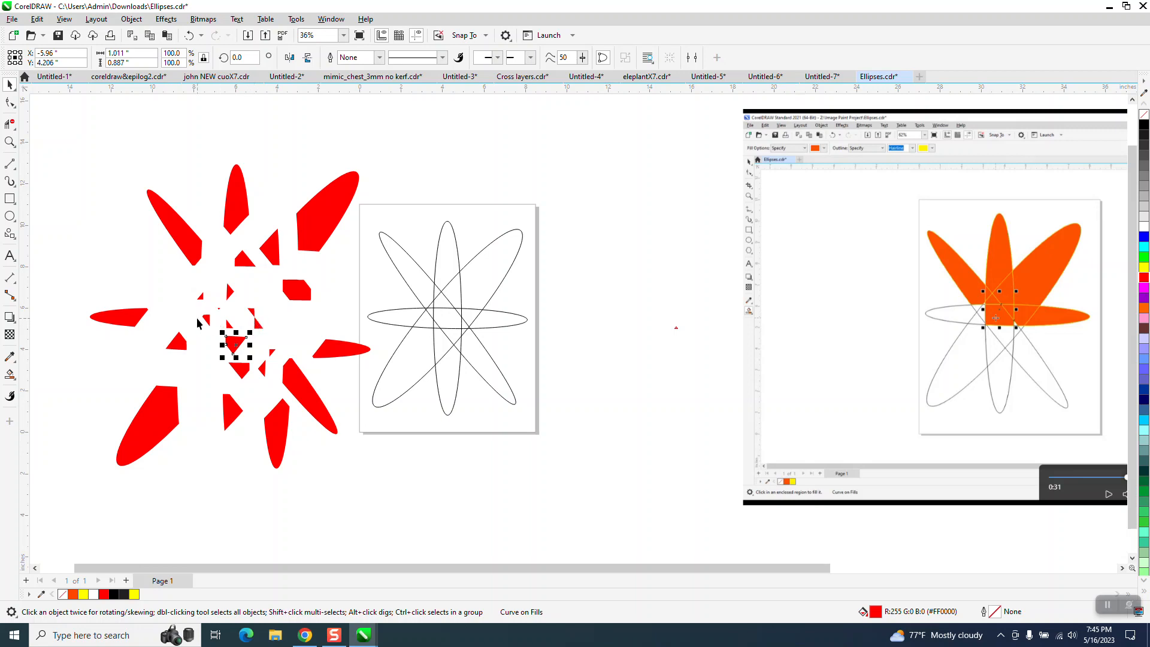
pyautogui.moveTo(326, 333)
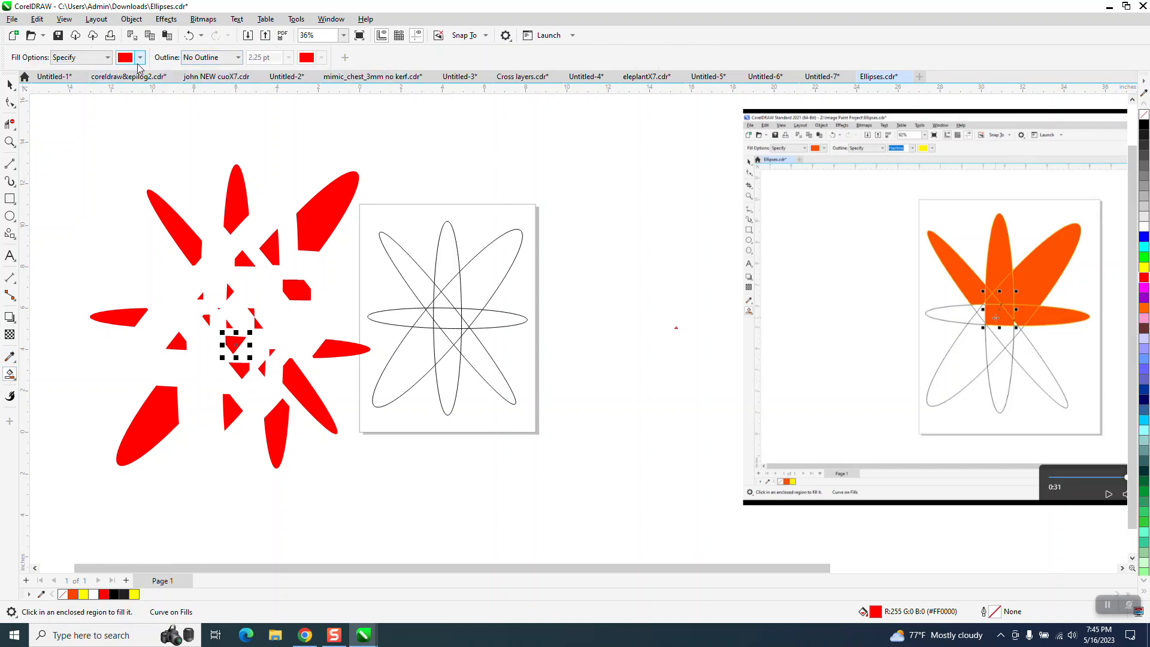
pyautogui.click(139, 57)
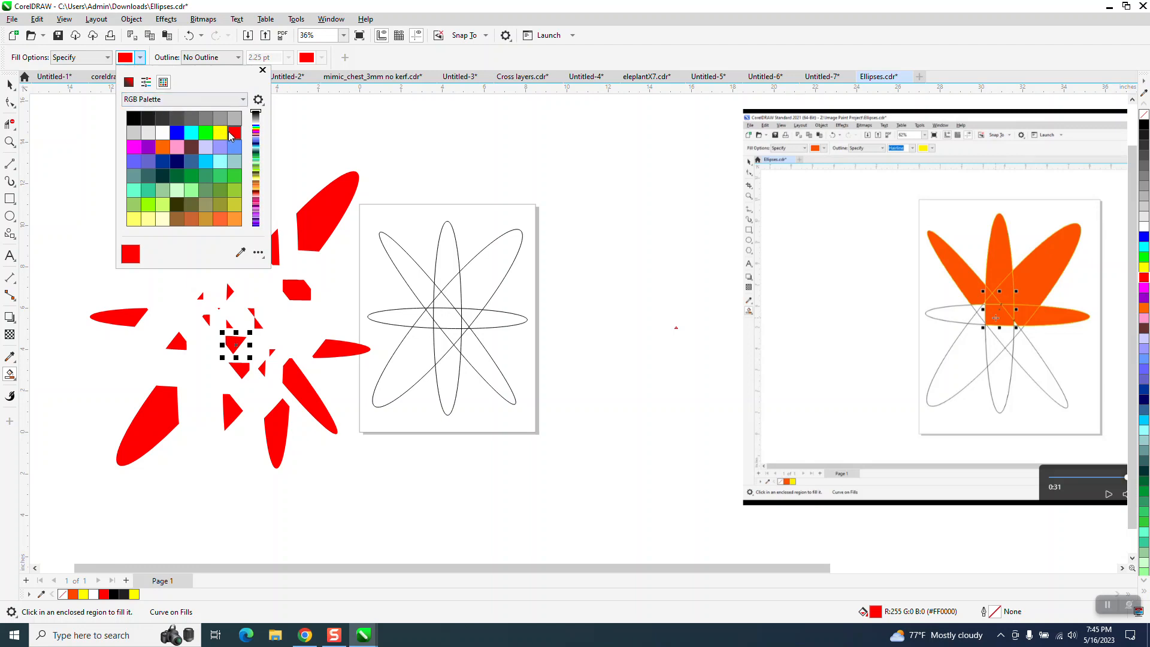
pyautogui.moveTo(136, 119)
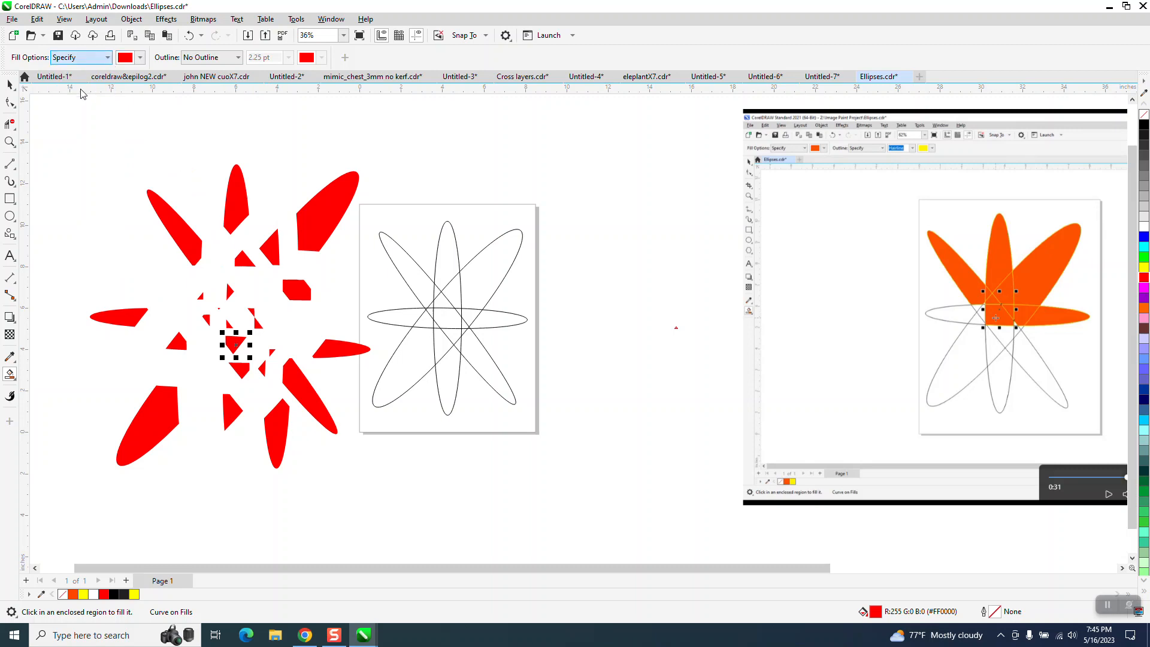
pyautogui.click(241, 58)
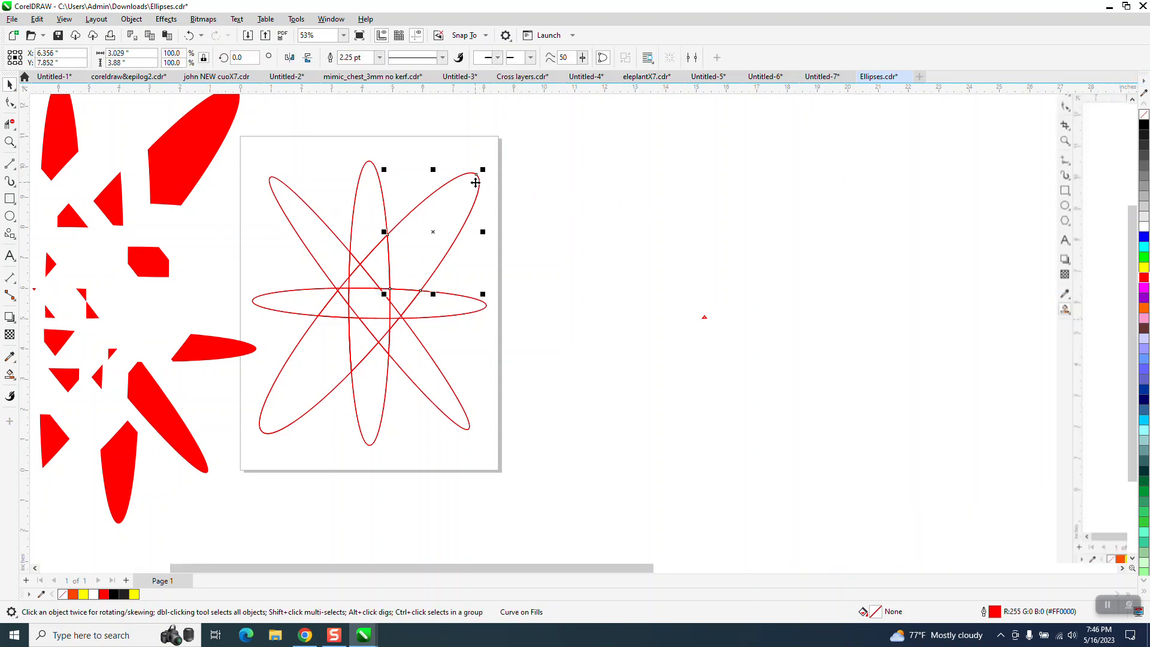
# Deselect the red-outlined ellipses and place the black-outlined ellipse copy to the right.
pyautogui.click(705, 317)
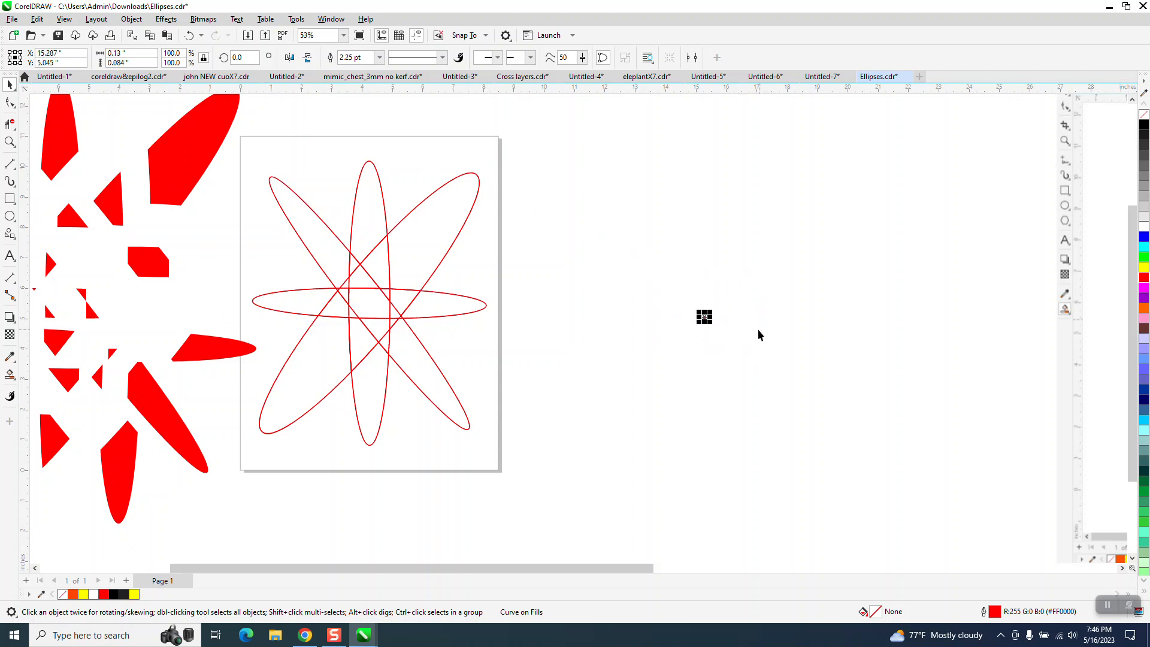
pyautogui.click(393, 635)
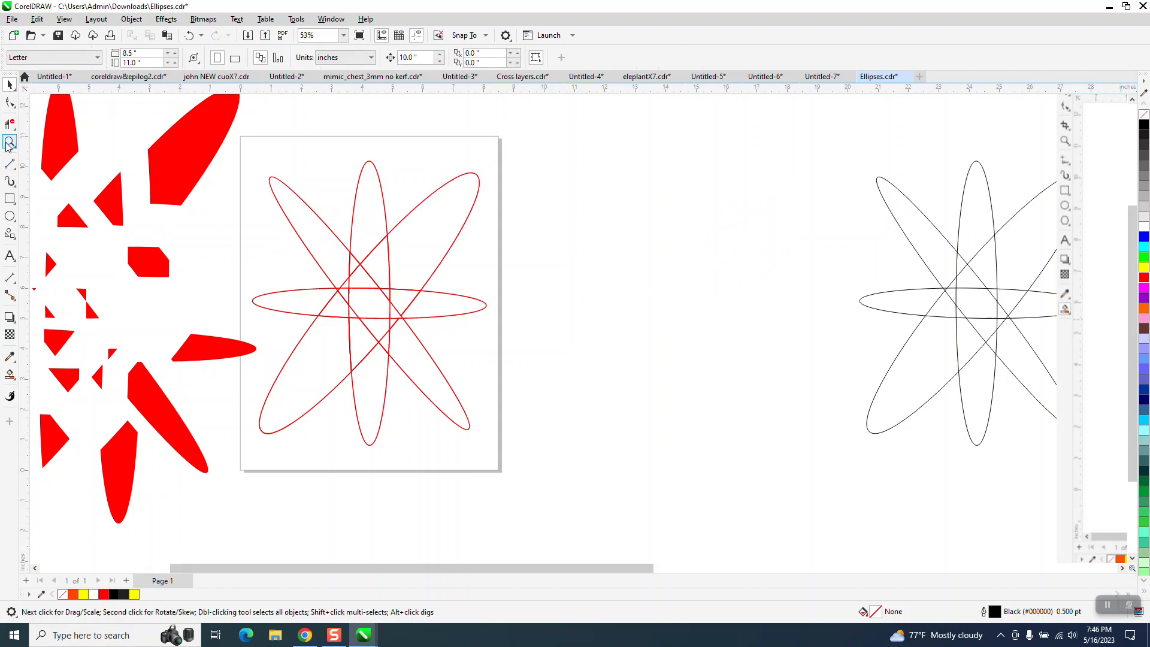
# Zoom in on the centre of the red ellipses, then zoom back out to the whole drawing.
pyautogui.click(10, 140)
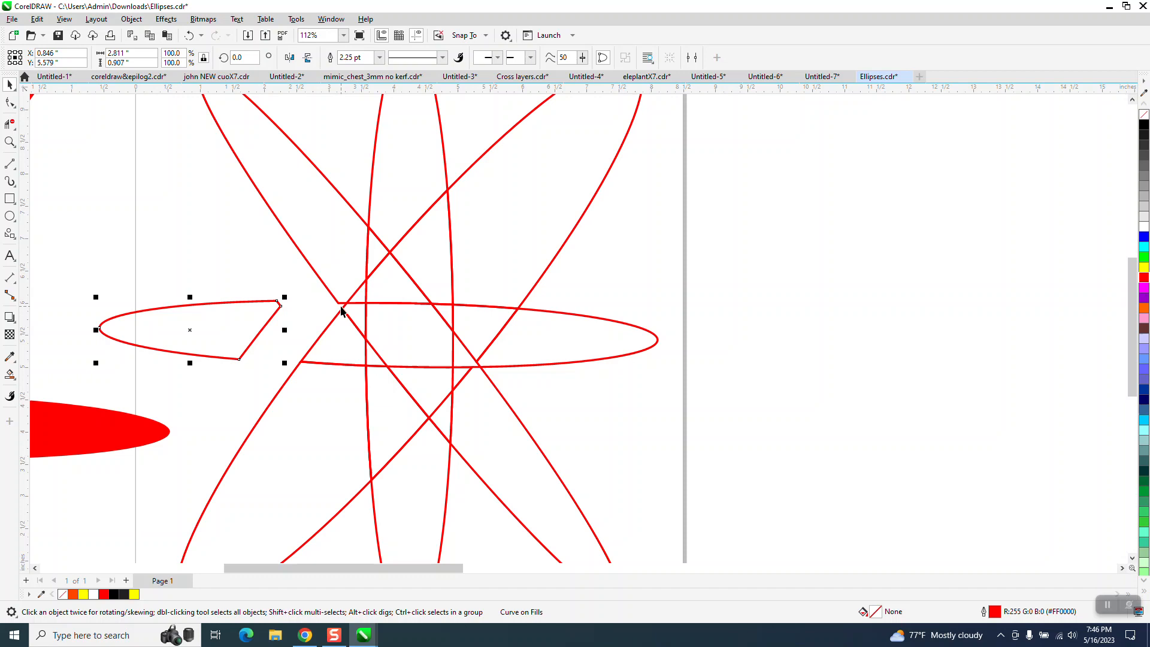
pyautogui.moveTo(337, 310)
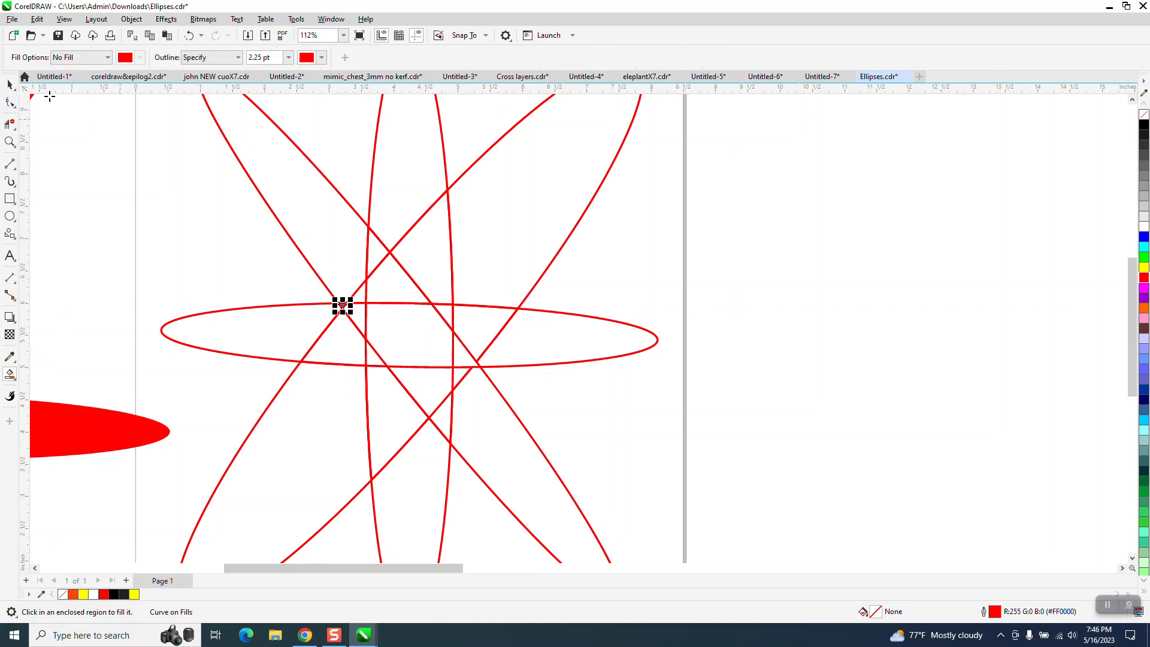
pyautogui.click(342, 306)
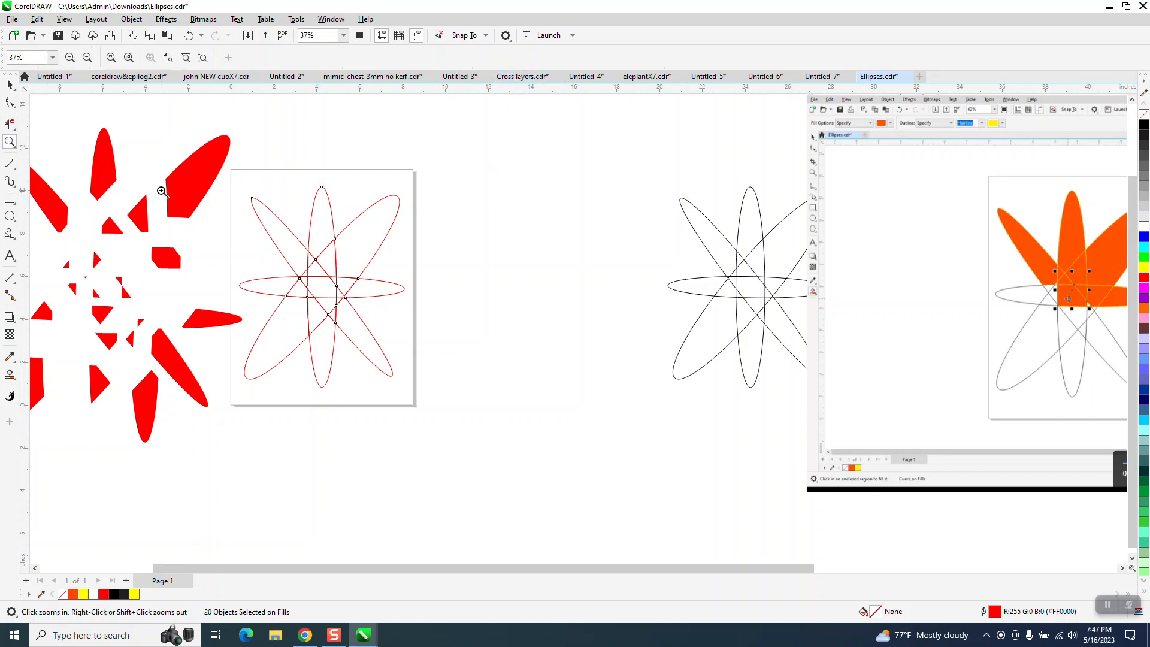
pyautogui.click(161, 191)
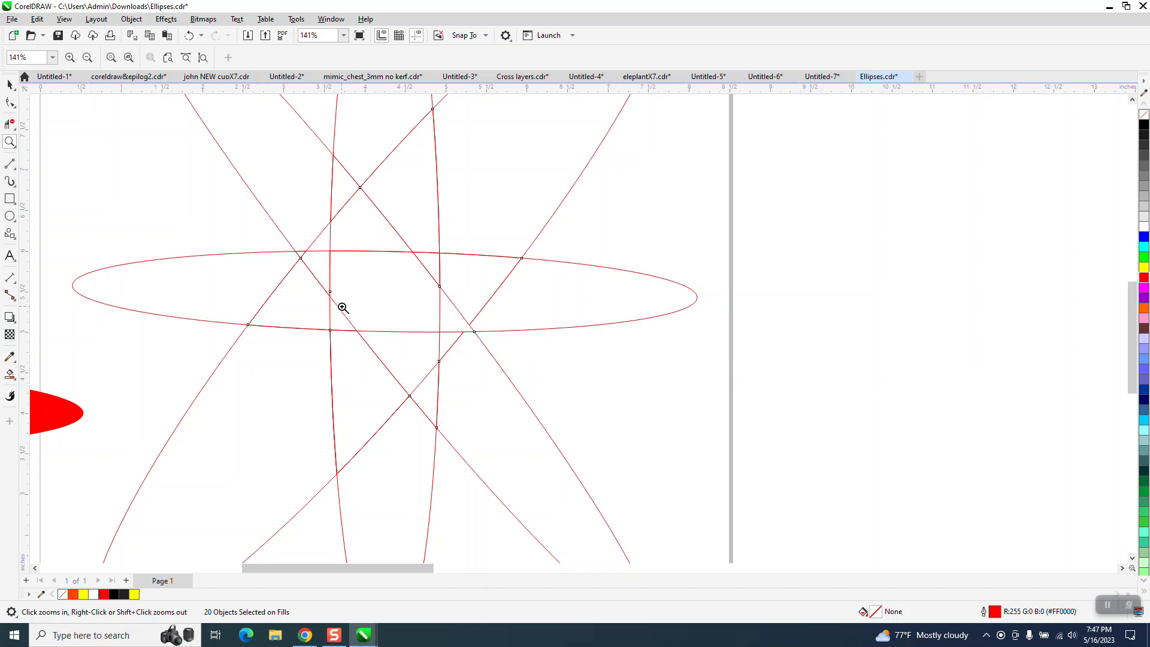